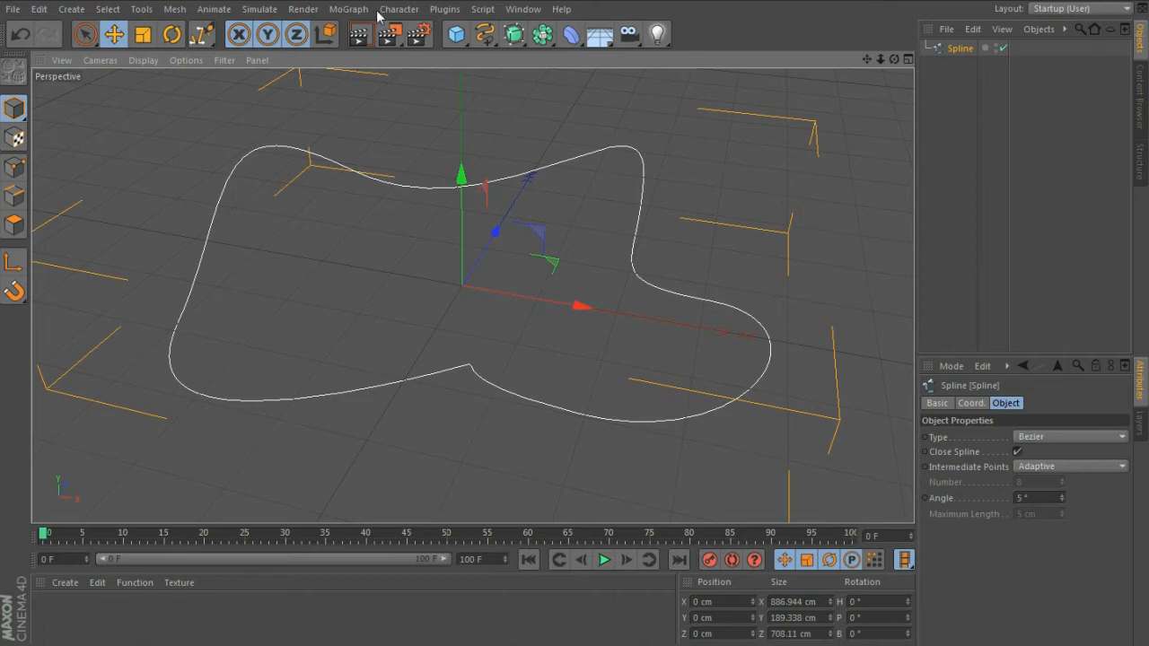
# Run the point_autorig user script on the selected closed Bezier spline.
pyautogui.click(481, 9)
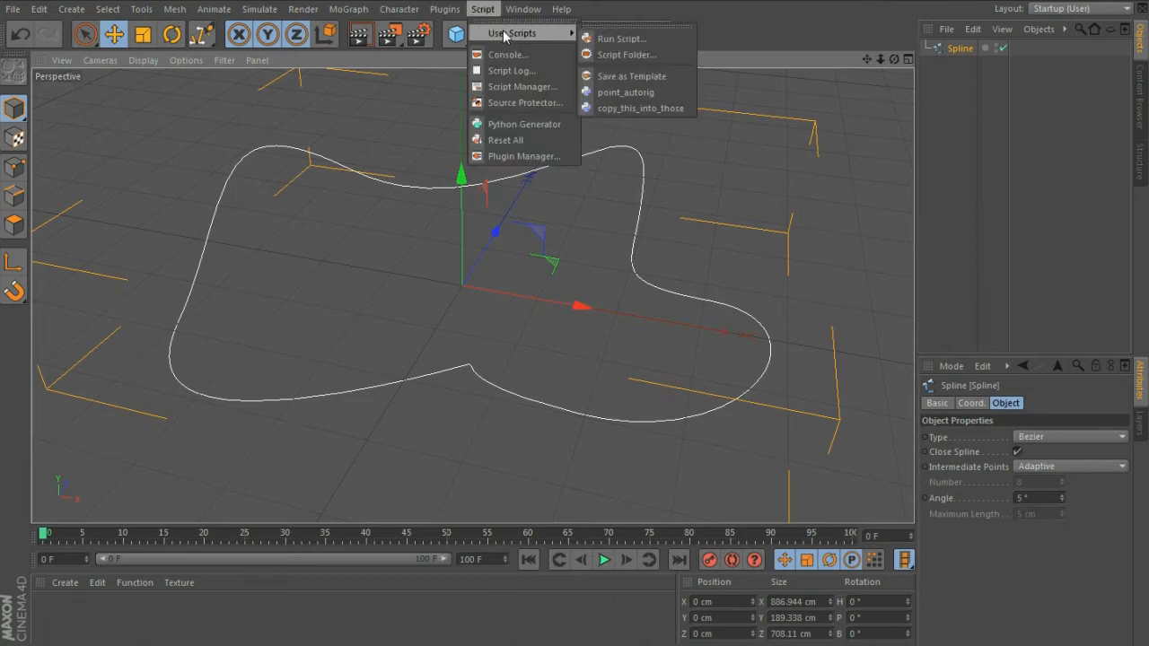
pyautogui.moveTo(625, 93)
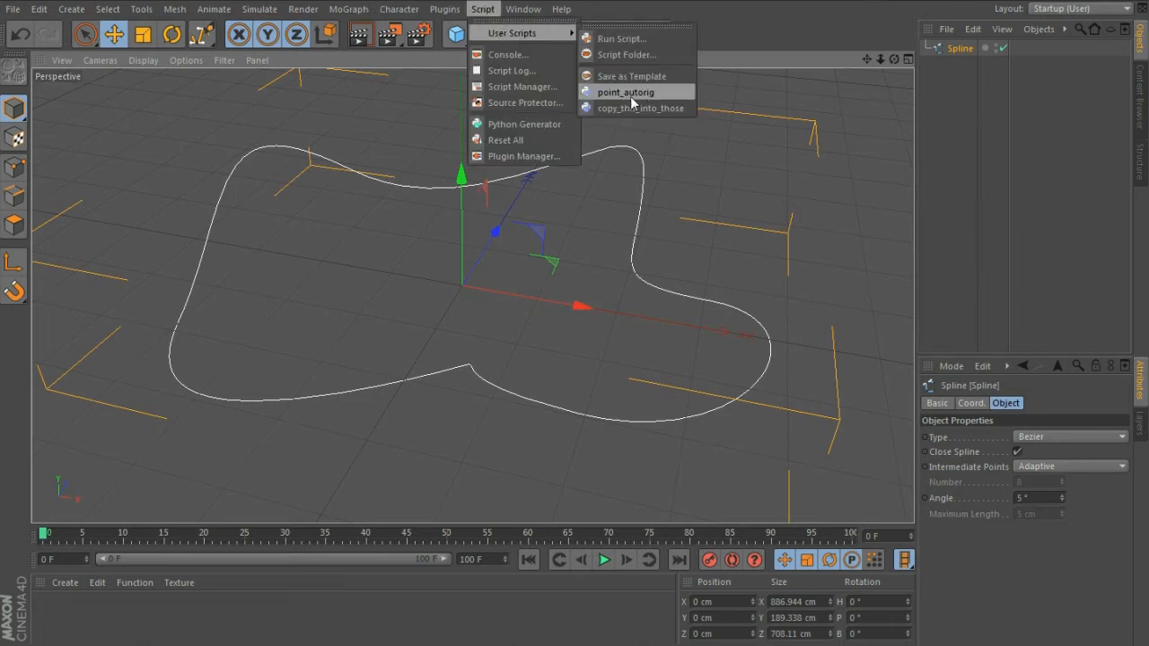
pyautogui.click(624, 94)
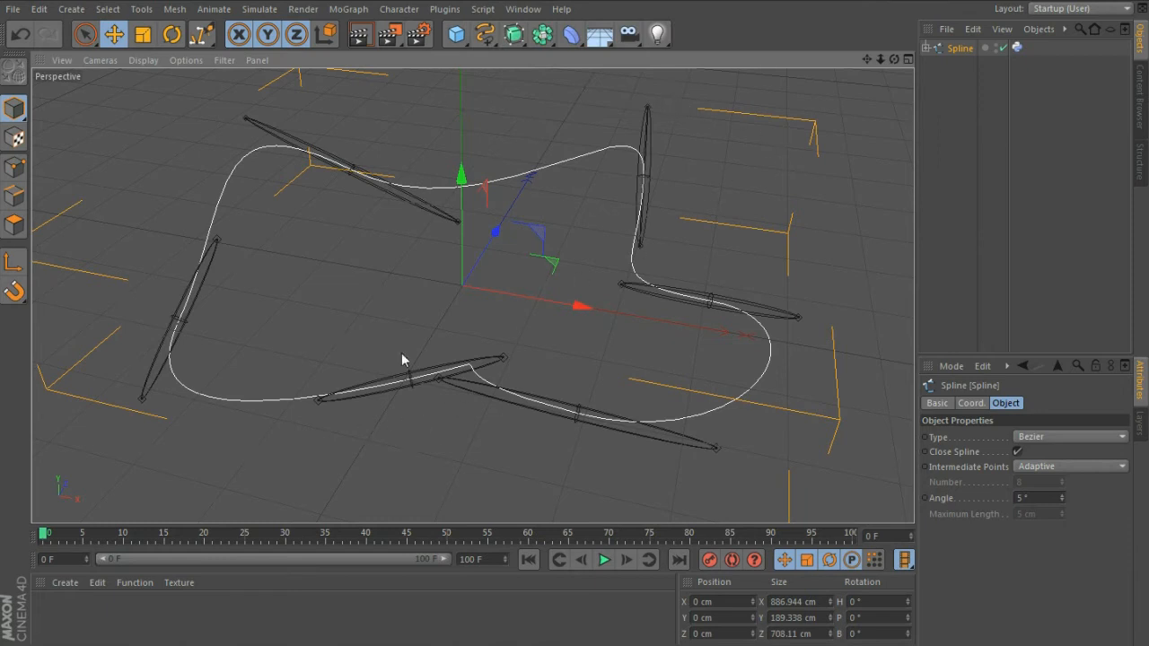
pyautogui.moveTo(418, 397)
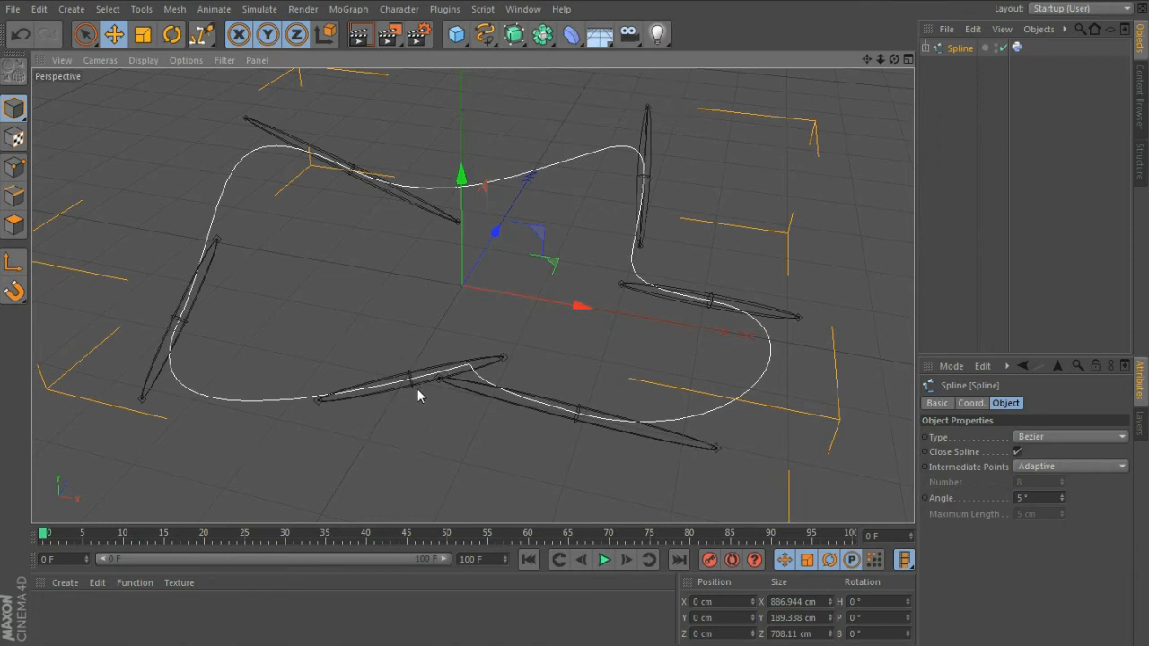
pyautogui.moveTo(122, 61)
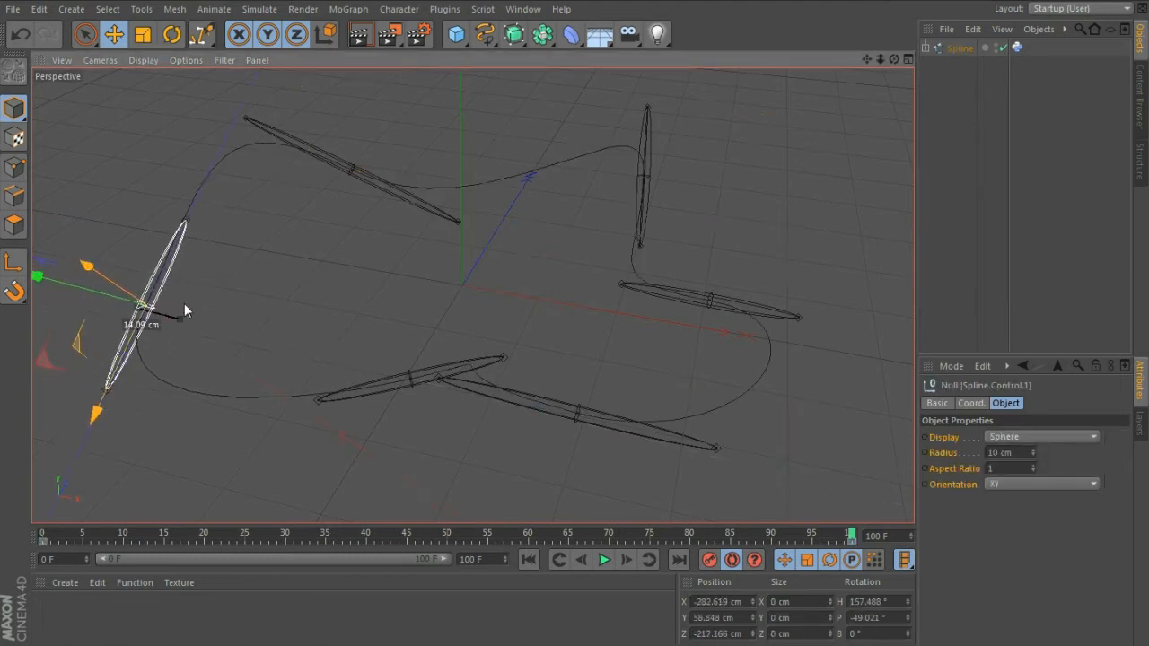
# Rotate the left control null to reshape the curve, then ready to move a right-side null.
pyautogui.click(170, 32)
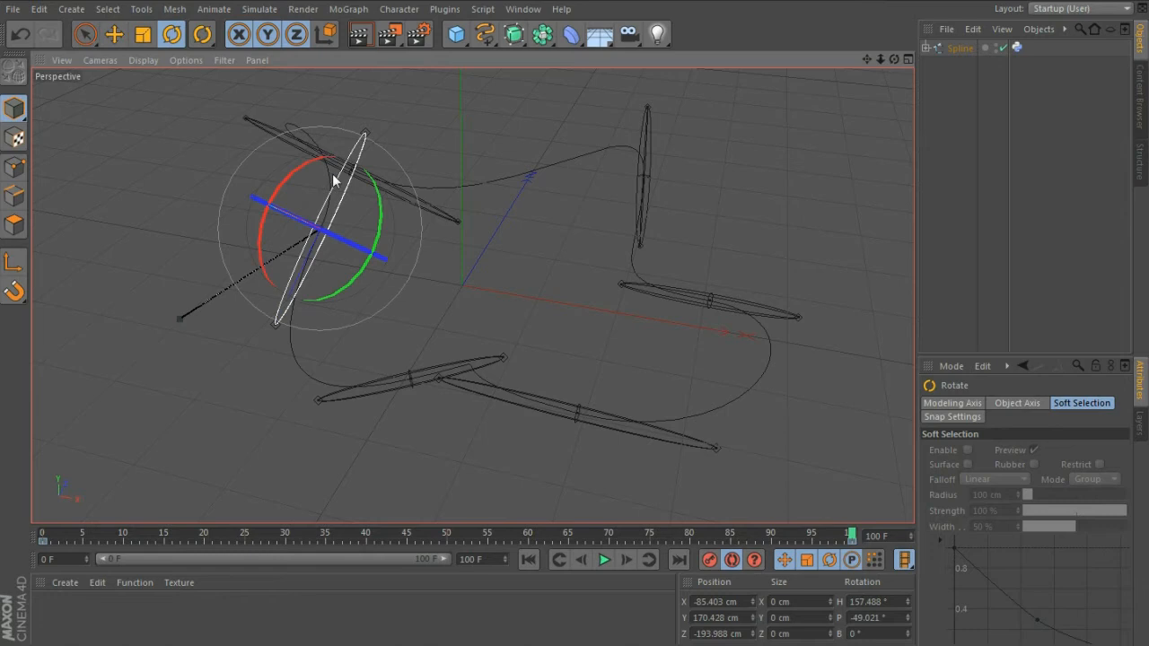
pyautogui.moveTo(332, 179); pyautogui.dragTo(248, 248)
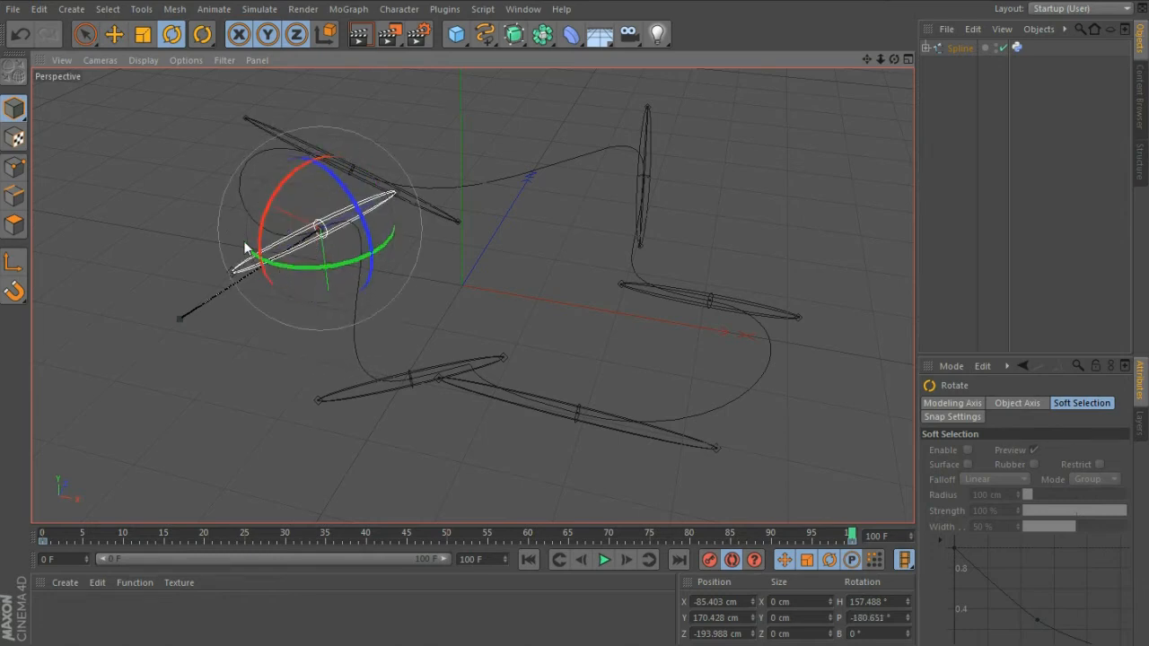
pyautogui.click(115, 34)
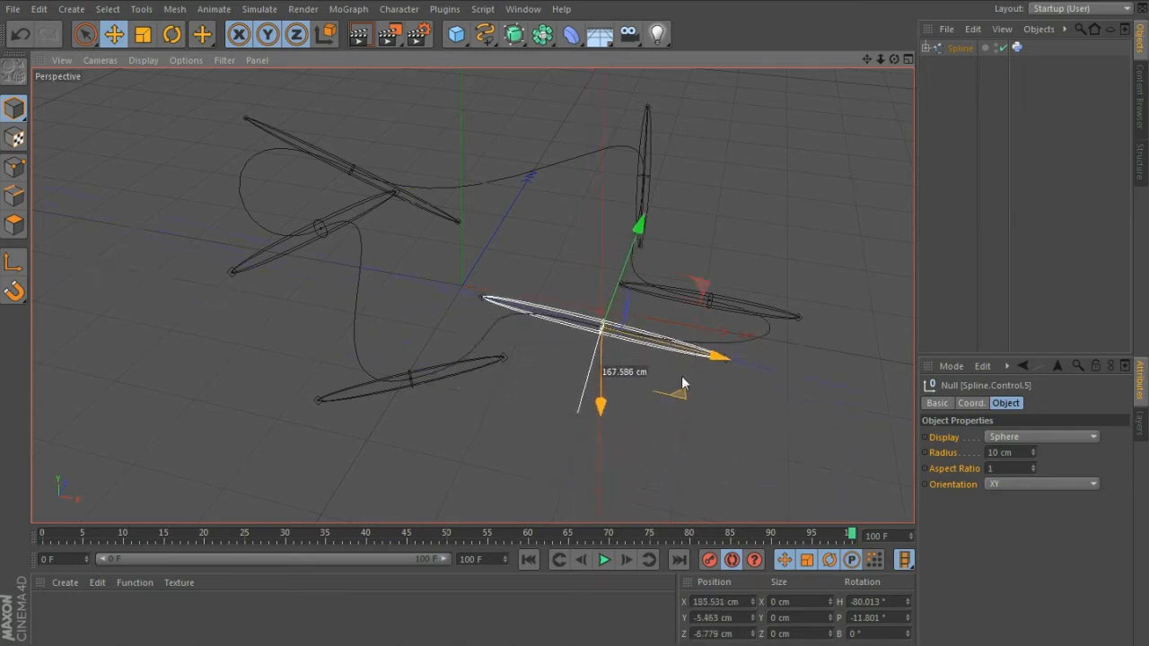
# Rotate the right-side control null and play back the timeline to watch the spline deform.
pyautogui.click(171, 32)
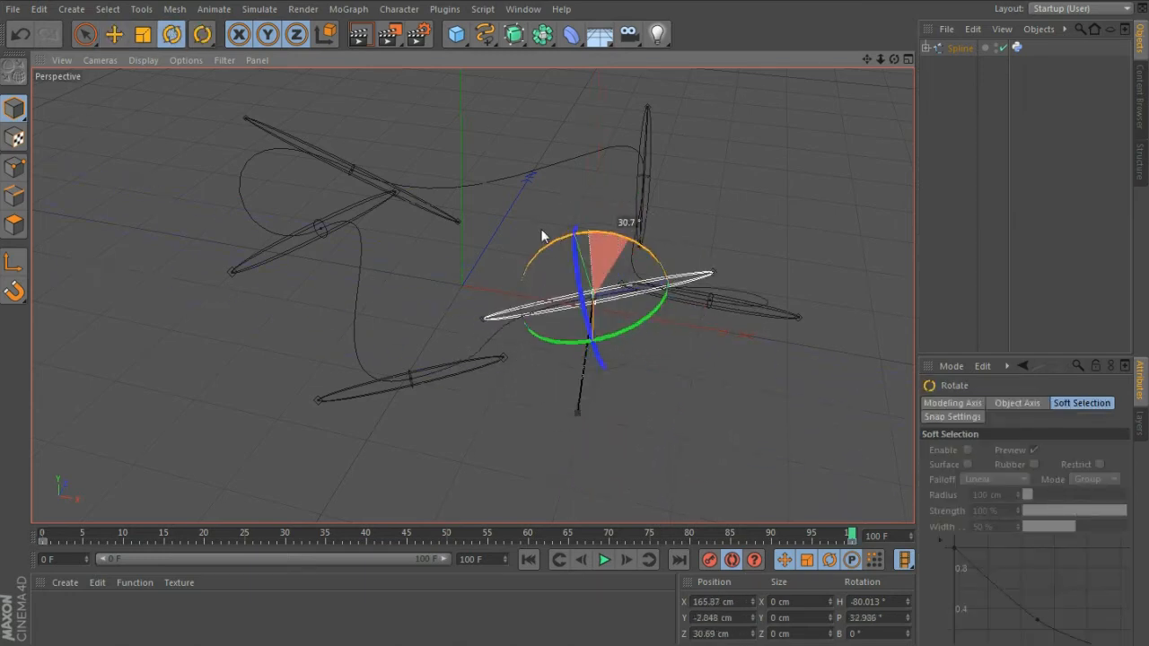
pyautogui.click(603, 560)
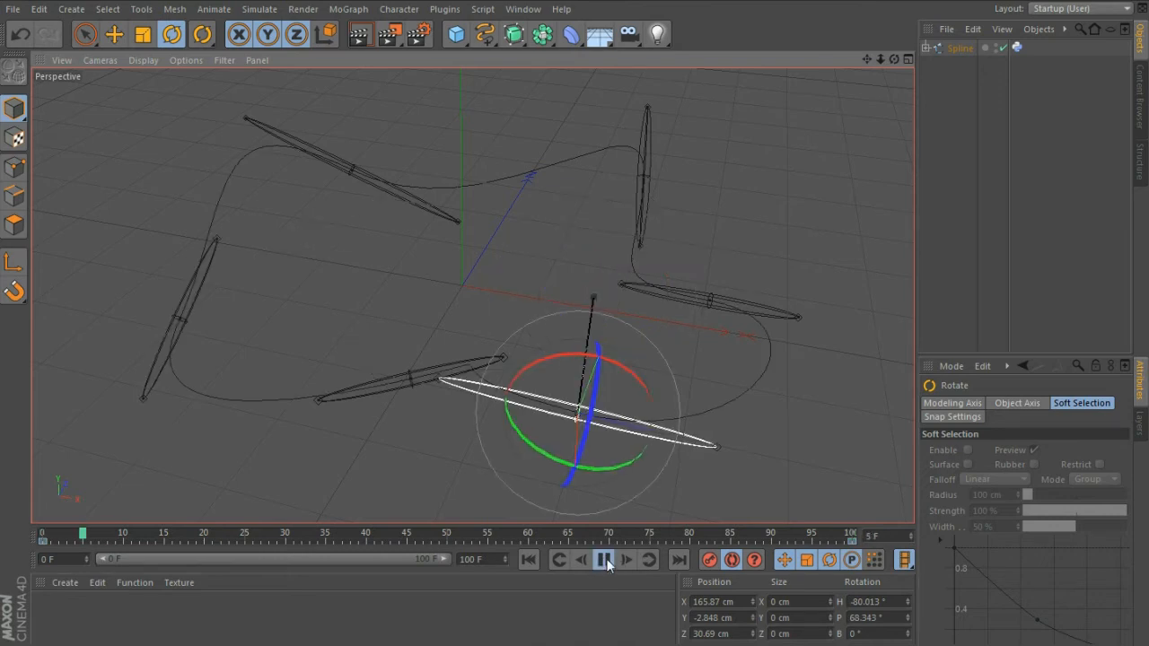
pyautogui.click(603, 560)
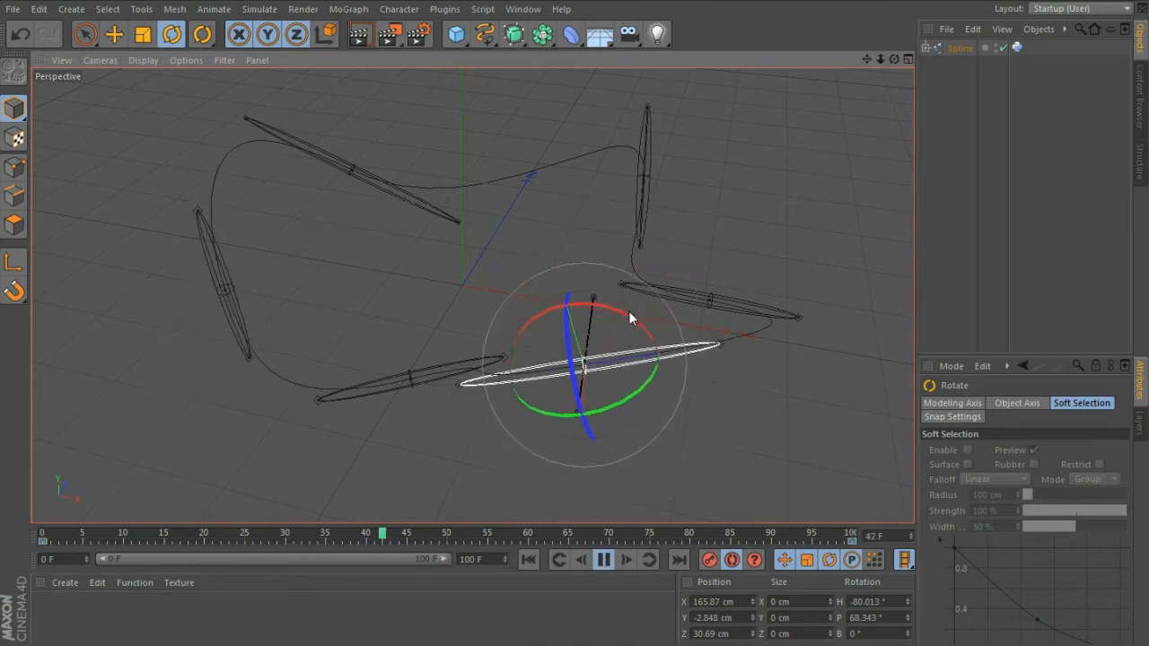
pyautogui.click(603, 560)
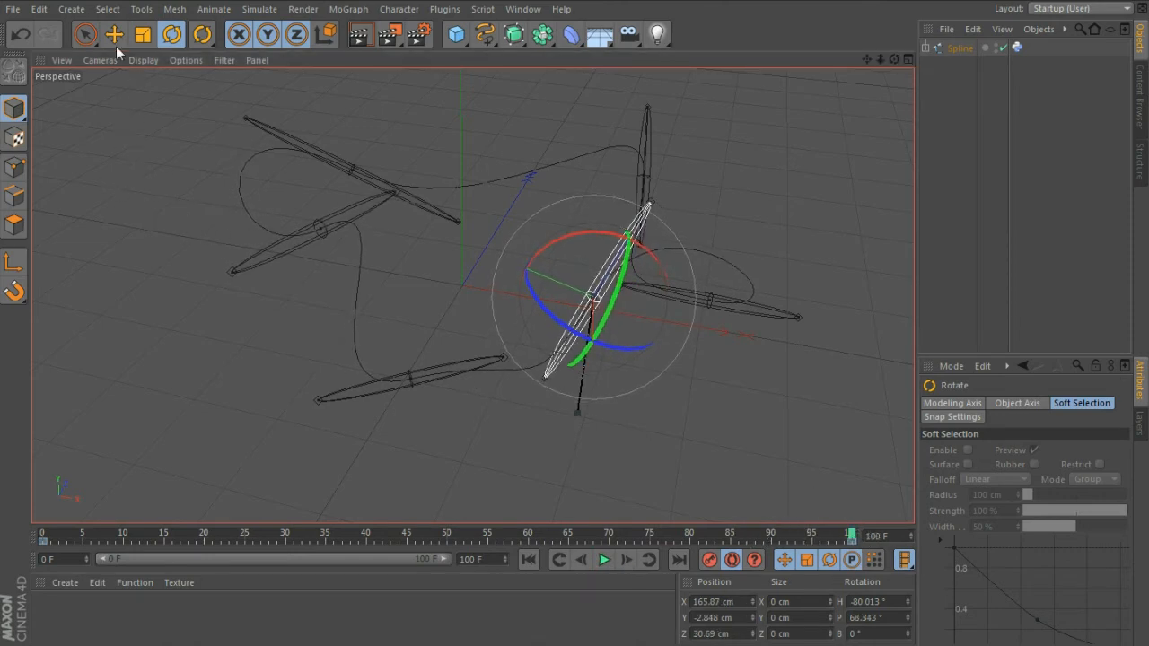
# Move the left control's Right tangent null outward to break the tangent into a sharp corner.
pyautogui.click(115, 32)
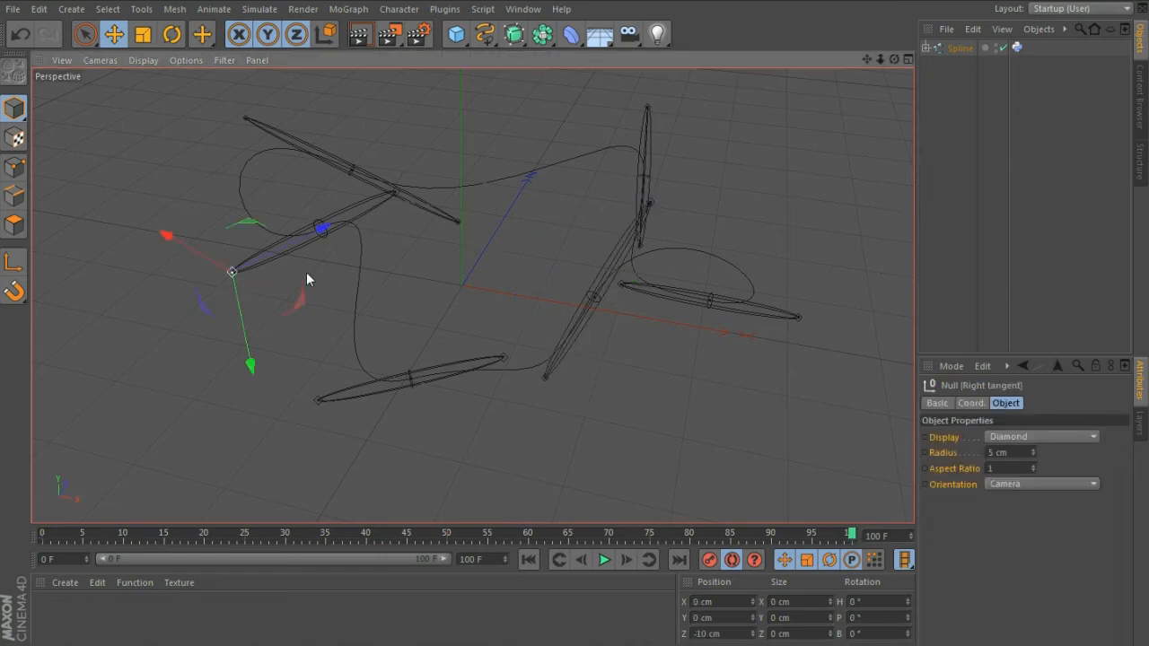
pyautogui.moveTo(280, 348)
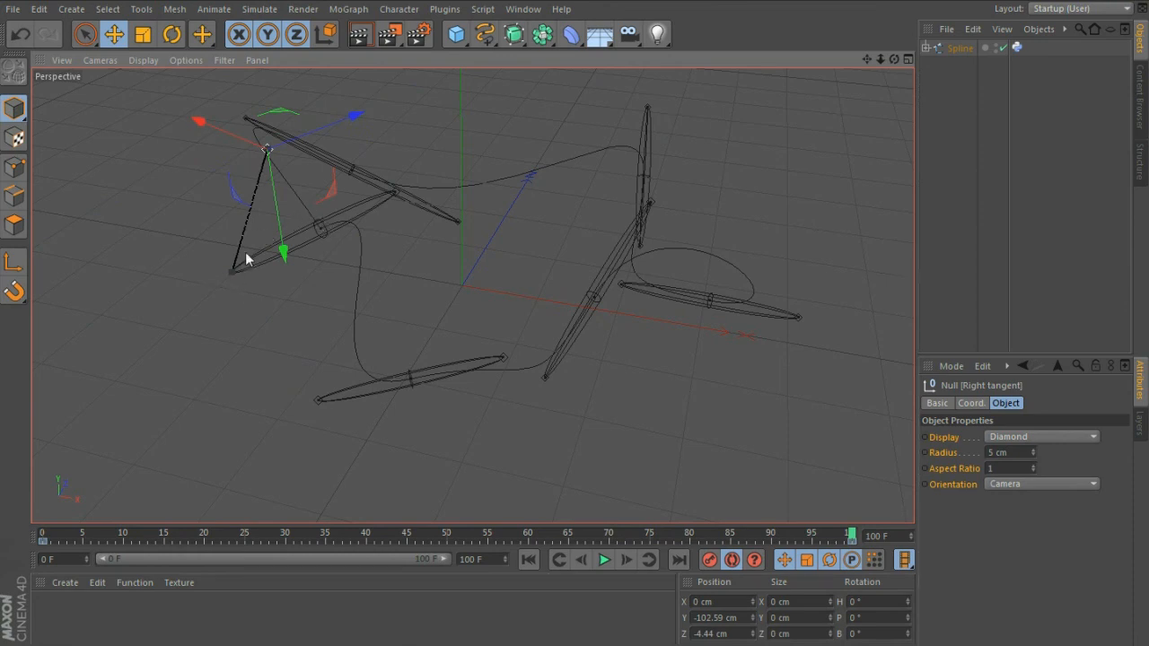
pyautogui.moveTo(259, 232)
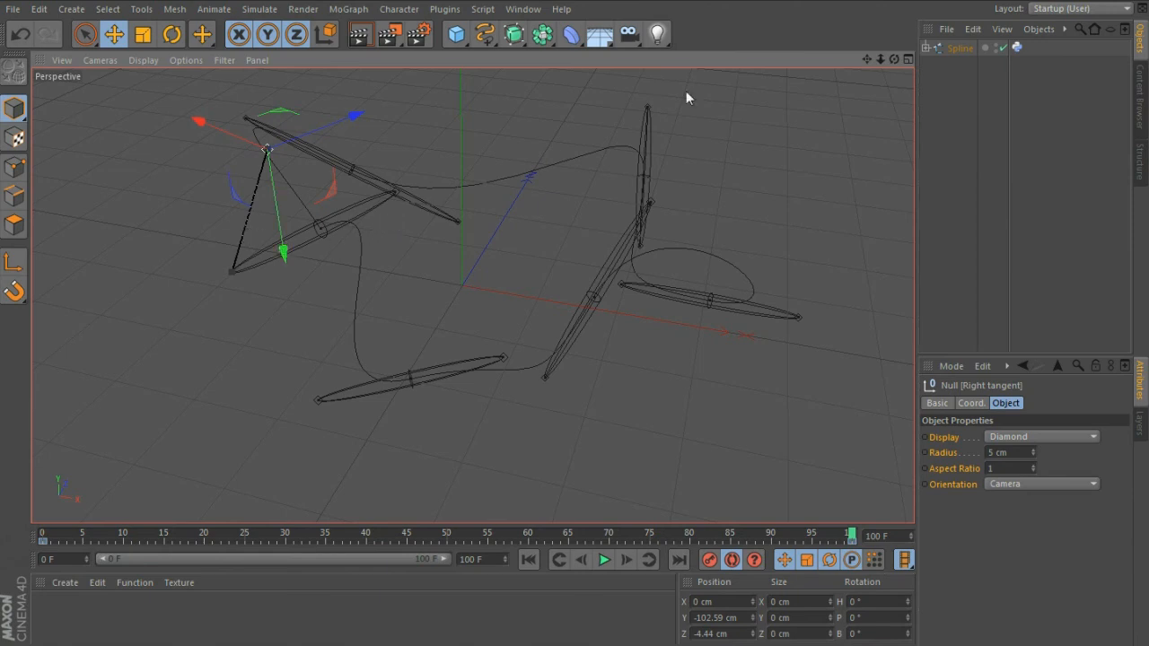
pyautogui.click(934, 47)
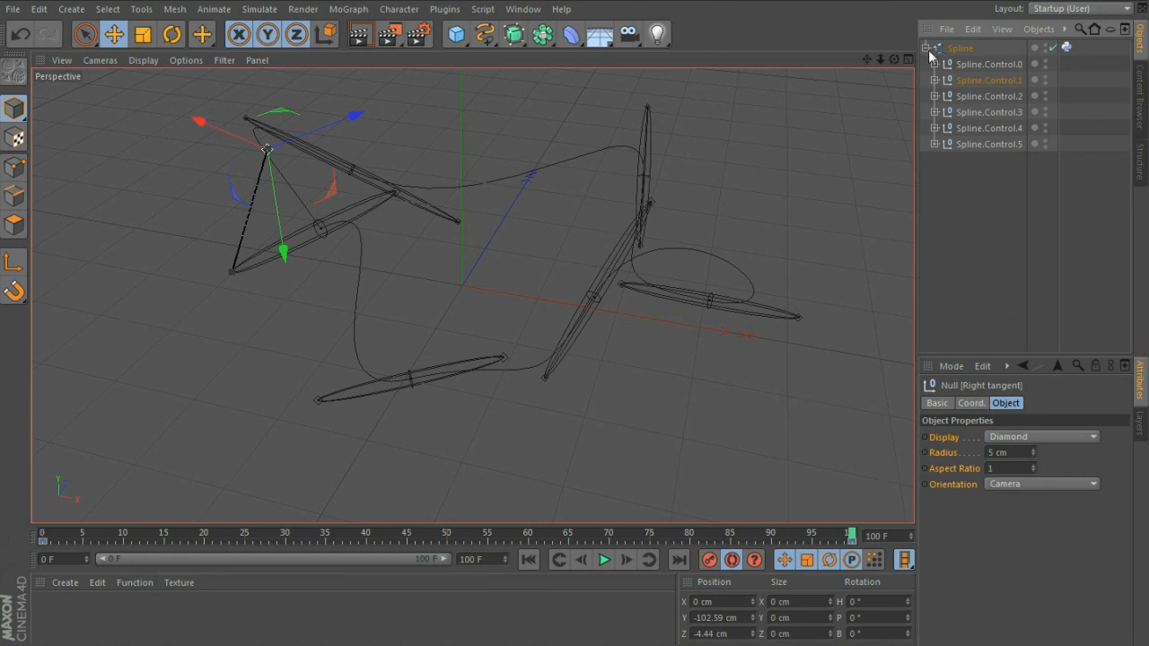
# Expand Spline.Control.1 to reveal its Left tangent and Right tangent nulls.
pyautogui.click(933, 79)
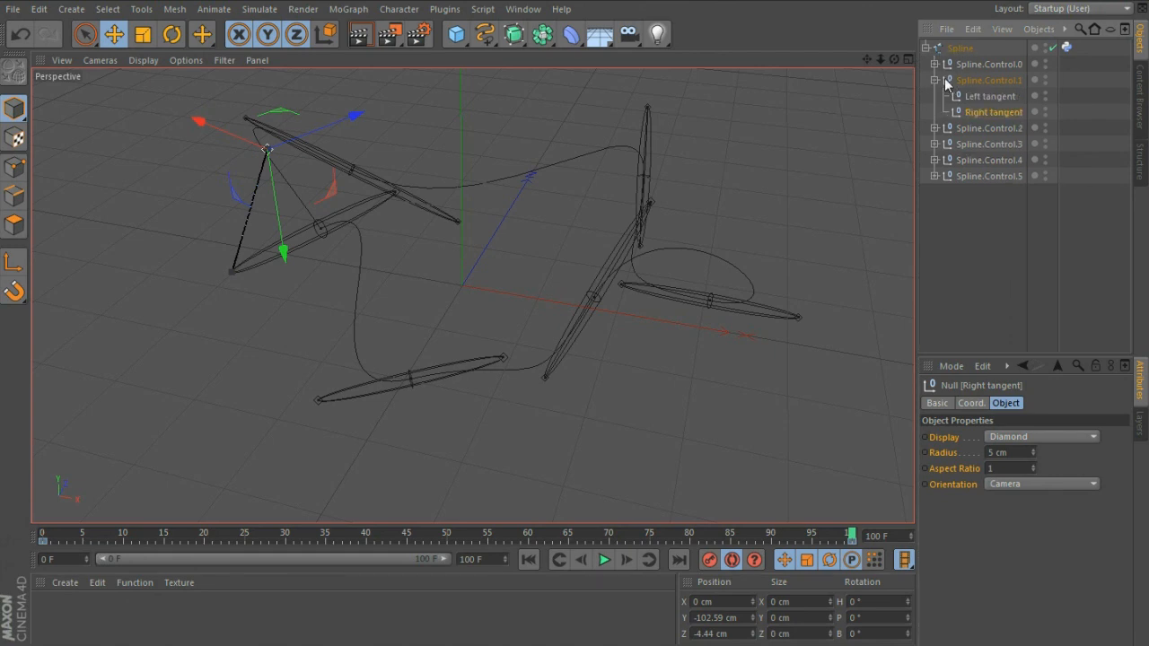
pyautogui.moveTo(1063, 61)
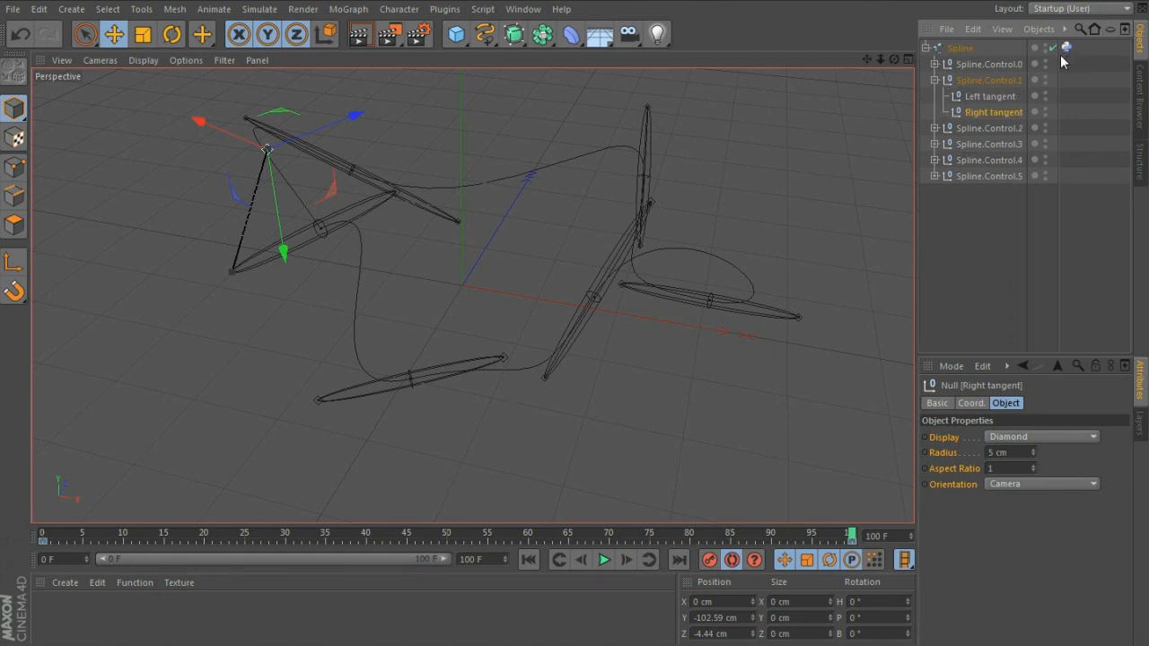